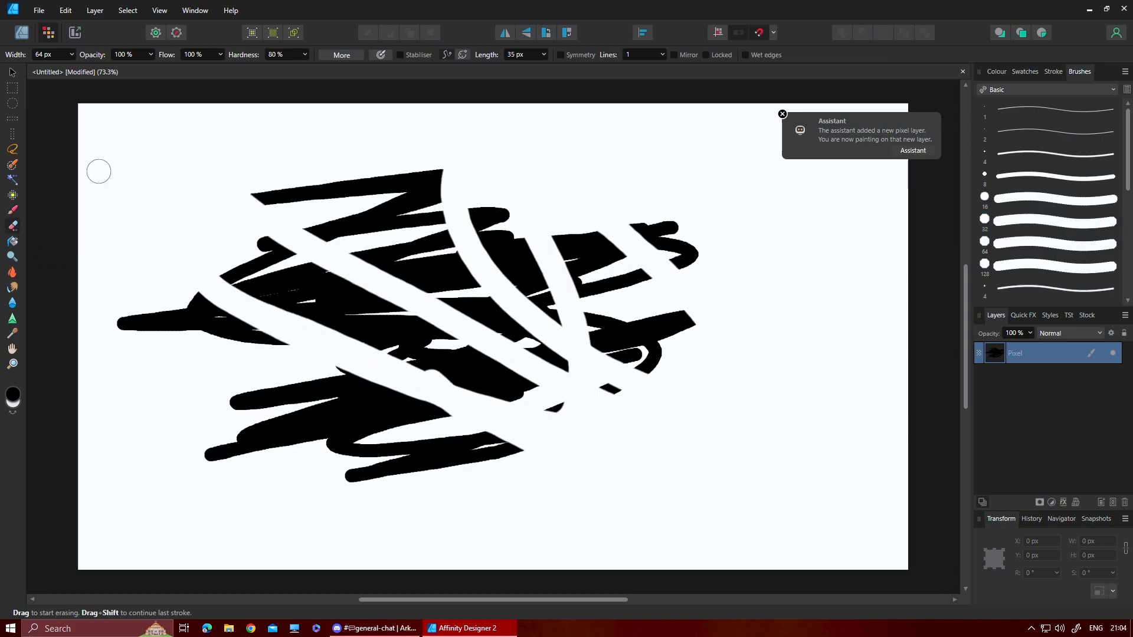
Switch to the Export persona for the finished black scribble drawing.
{"action": "left_click", "coordinate": [782, 114]}
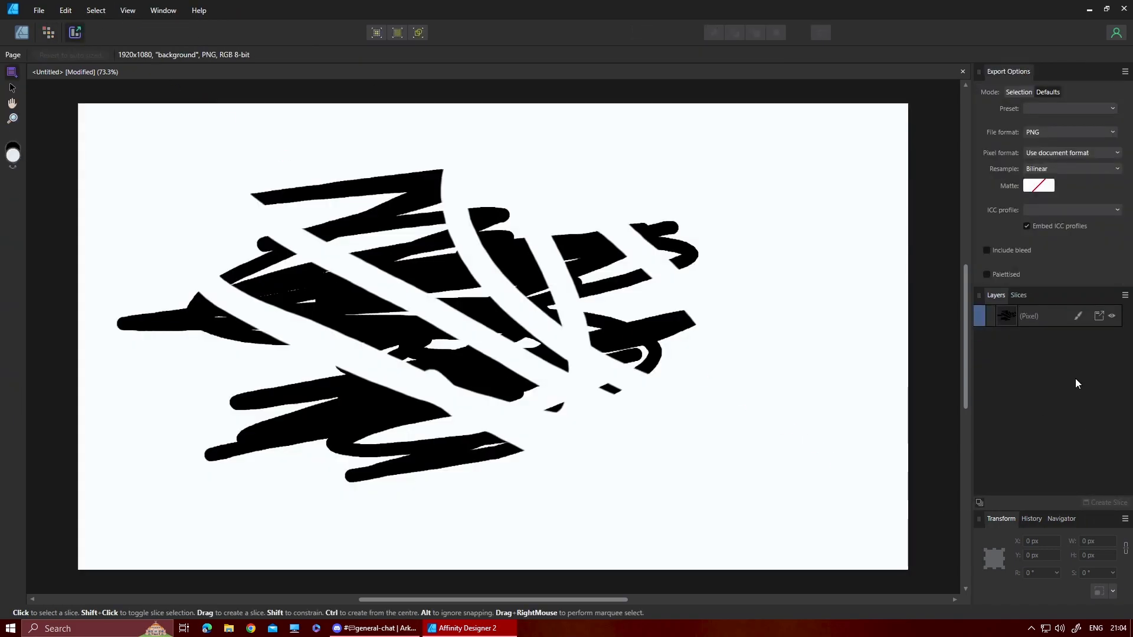
Make the scribble layer an export slice with Area set to Selection Only.
{"action": "left_click", "coordinate": [1106, 503]}
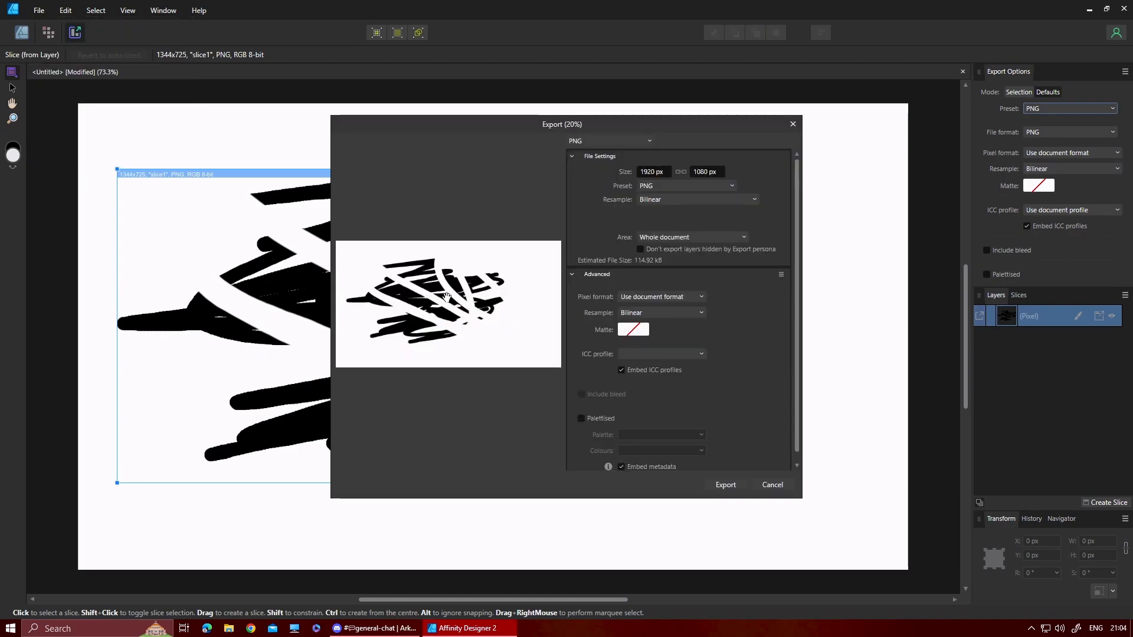
{"action": "left_click", "coordinate": [690, 238]}
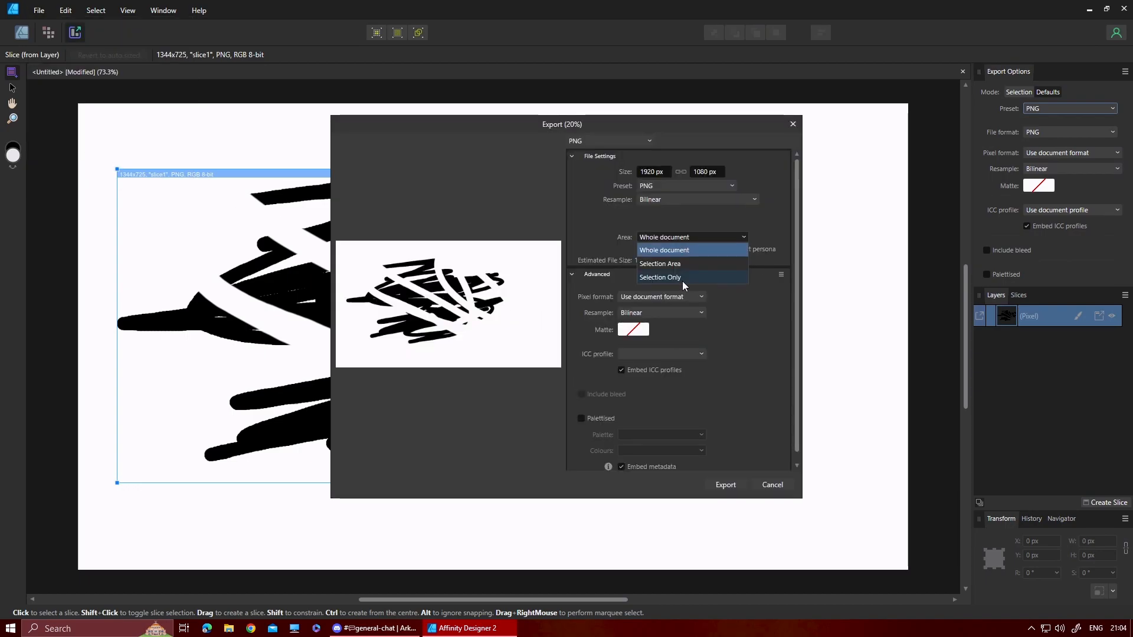
{"action": "left_click", "coordinate": [723, 485]}
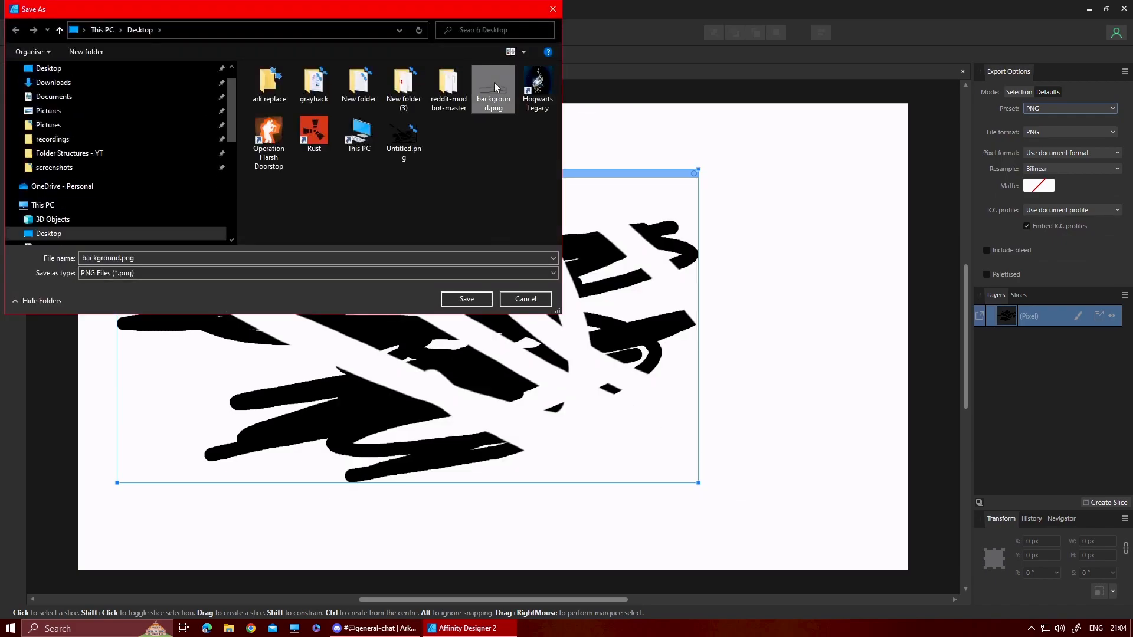
Export the slice as background.png on the Desktop, replacing the existing file.
{"action": "left_click", "coordinate": [466, 299]}
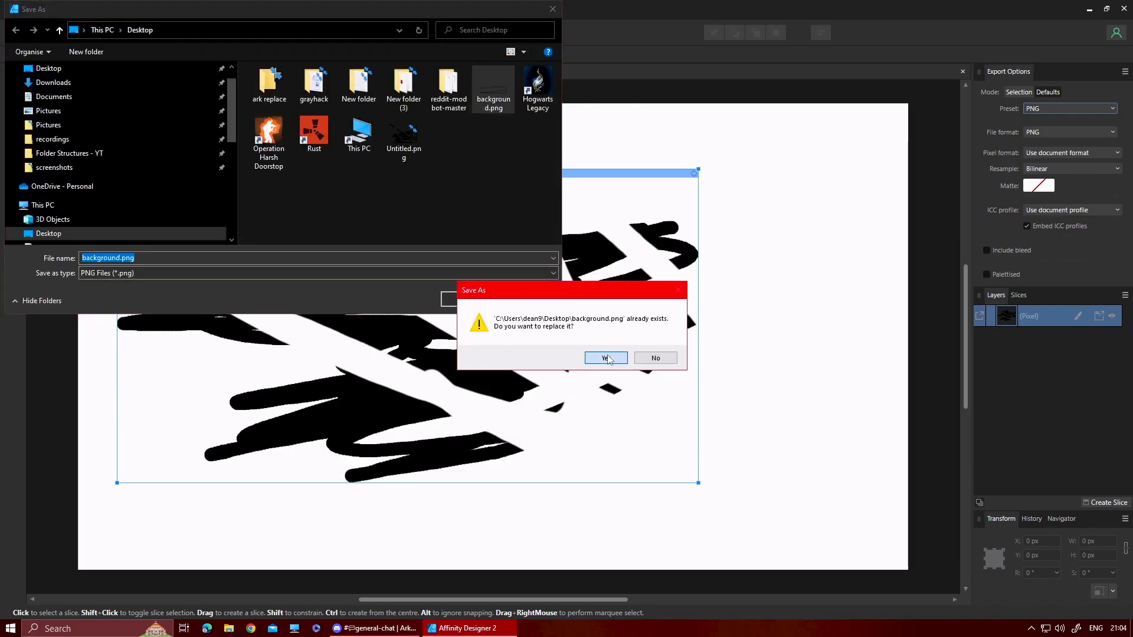
{"action": "left_click", "coordinate": [604, 358]}
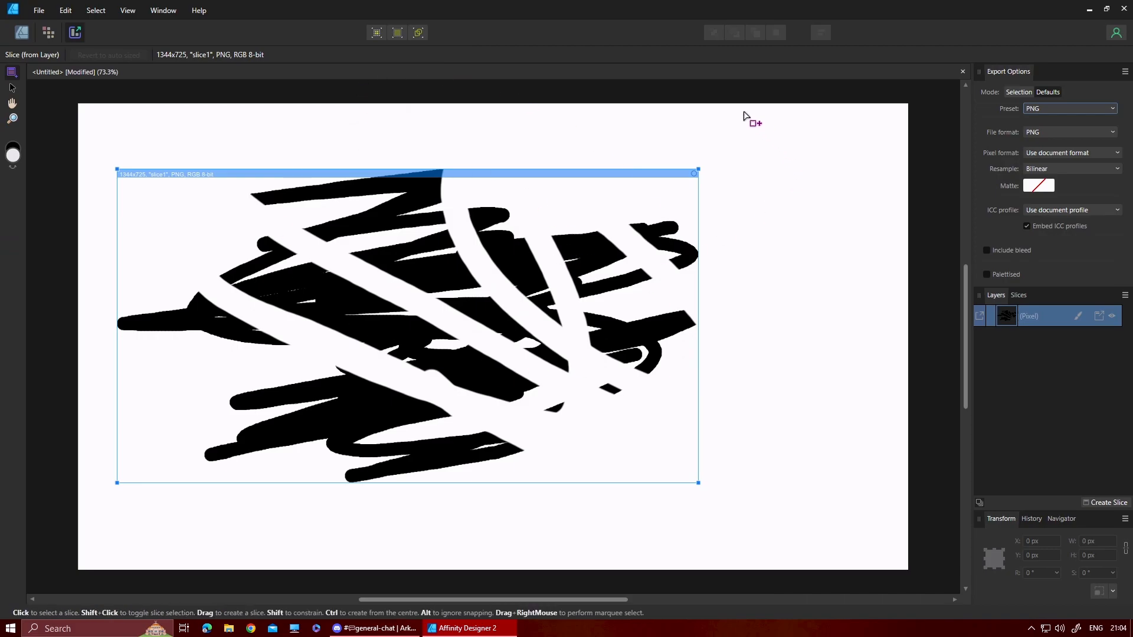
{"action": "left_click", "coordinate": [962, 72]}
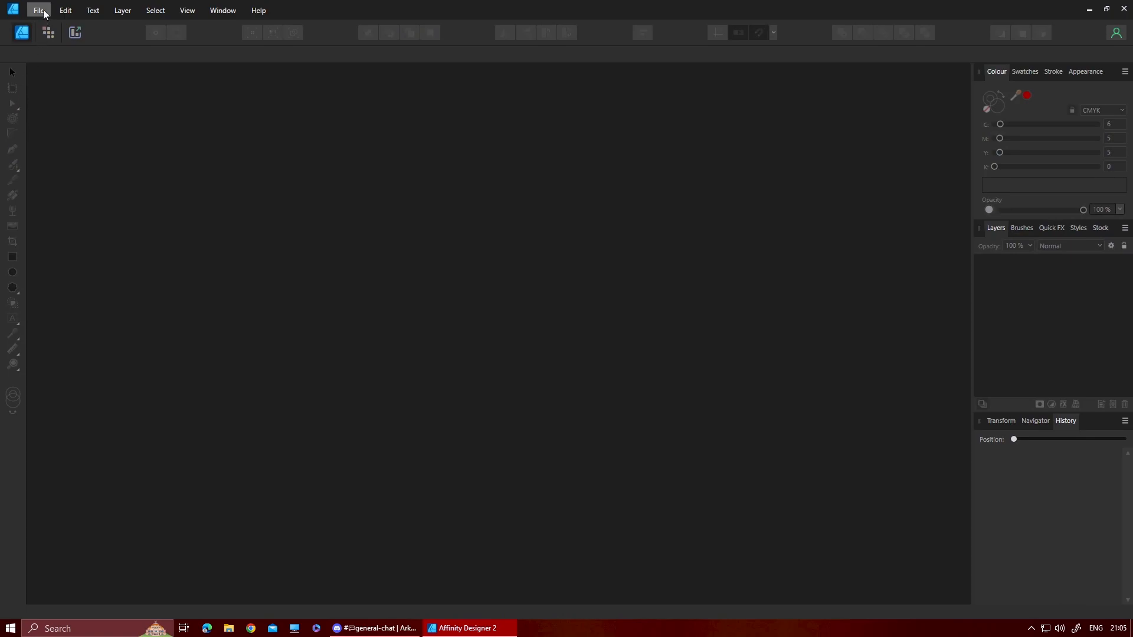
Close the scribble drawing and create a new blank FHD 1920 × 1080 px document.
{"action": "left_click", "coordinate": [38, 10]}
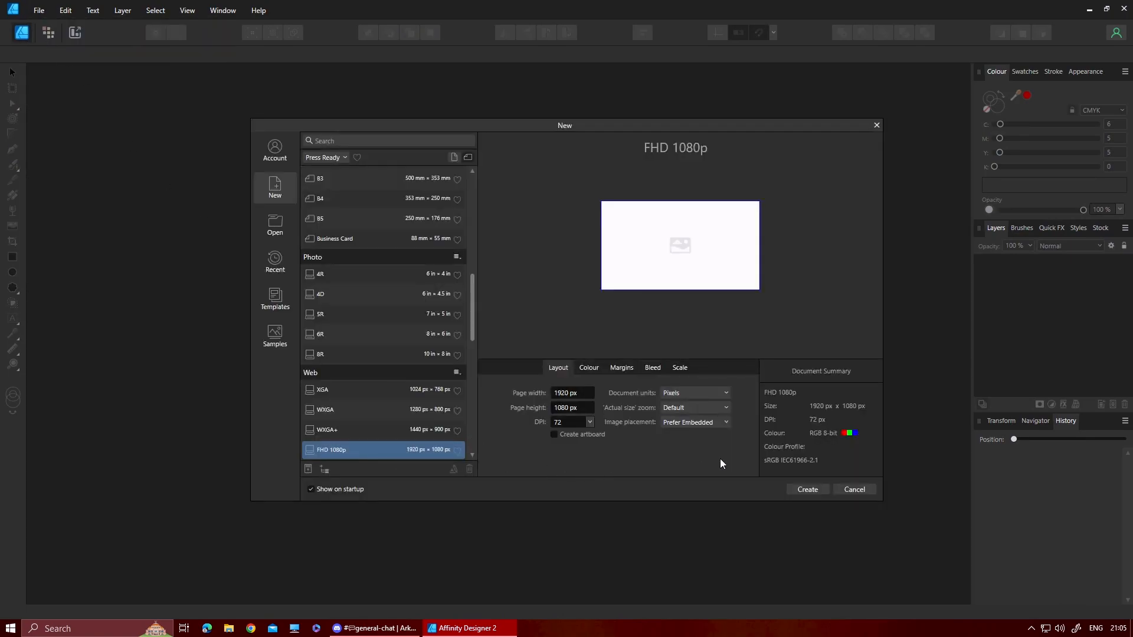
{"action": "left_click", "coordinate": [807, 488]}
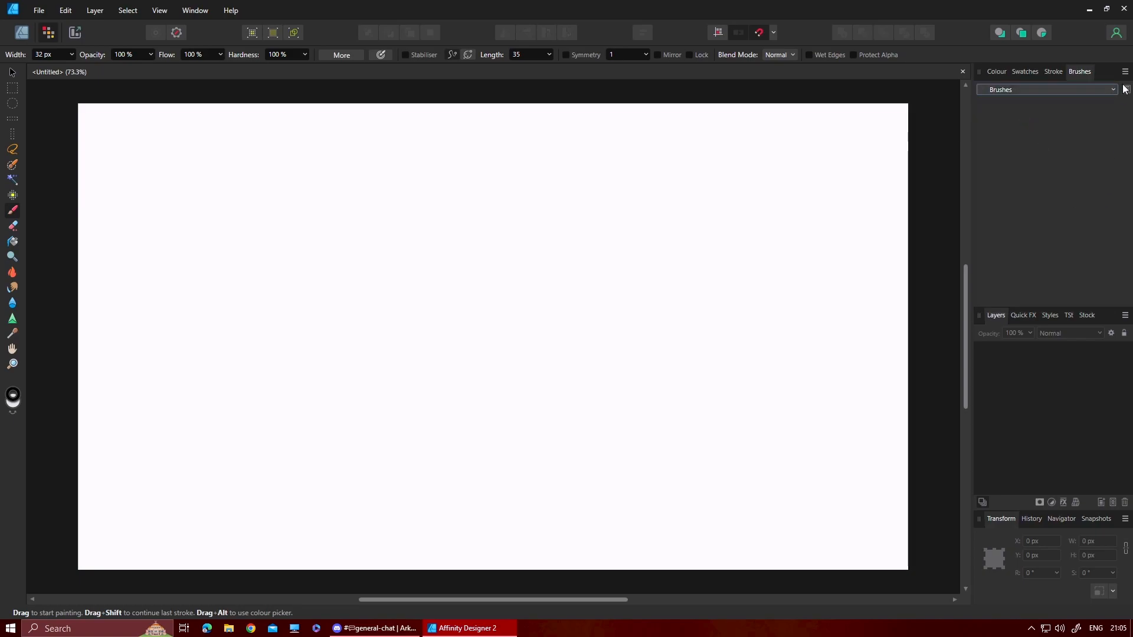
Create a New Intensity Brush from background.png on the Desktop.
{"action": "left_click", "coordinate": [38, 10]}
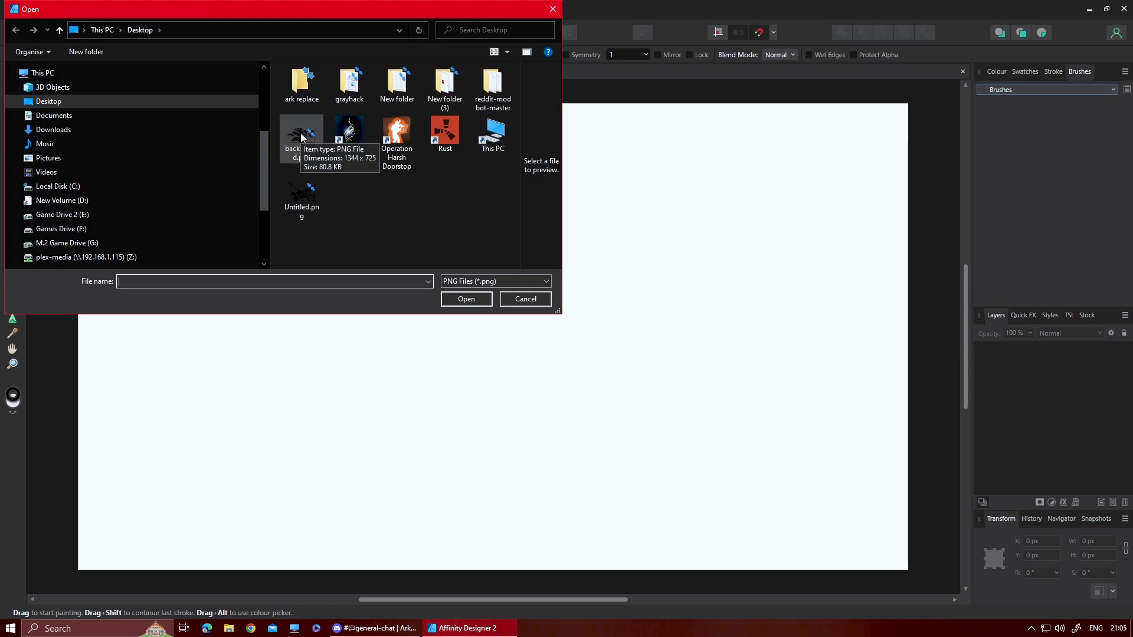
{"action": "left_click", "coordinate": [524, 299]}
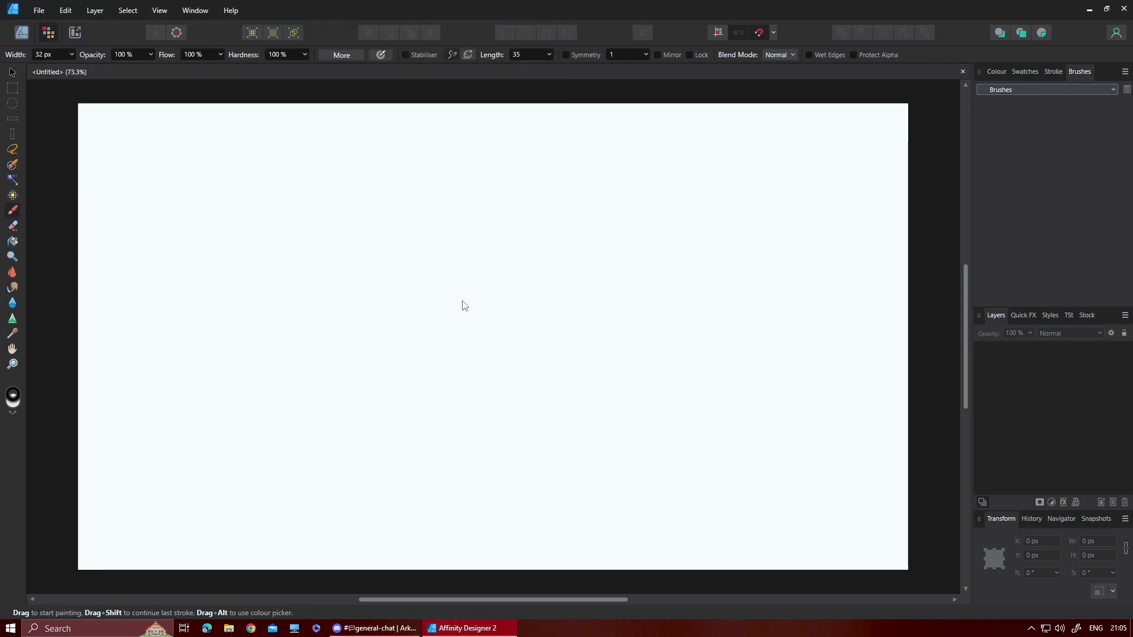
{"action": "mouse_move", "coordinate": [1048, 110]}
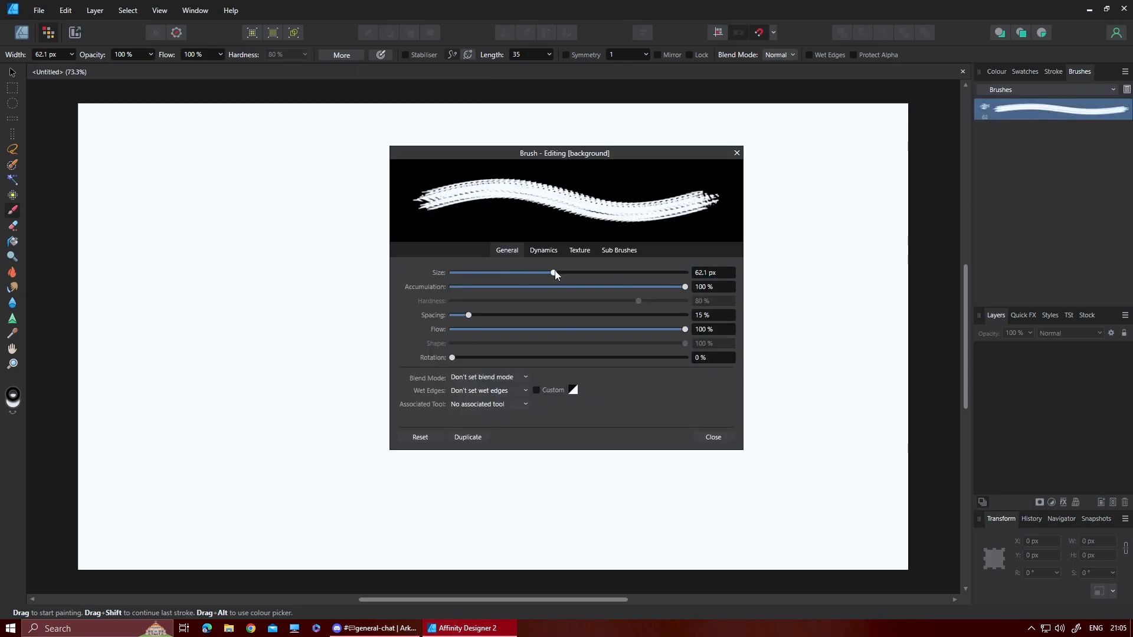
Set the brush size to about 30 px and Size Jitter to 100% driven by Pressure.
{"action": "left_click_drag", "start_coordinate": [553, 272], "coordinate": [504, 273]}
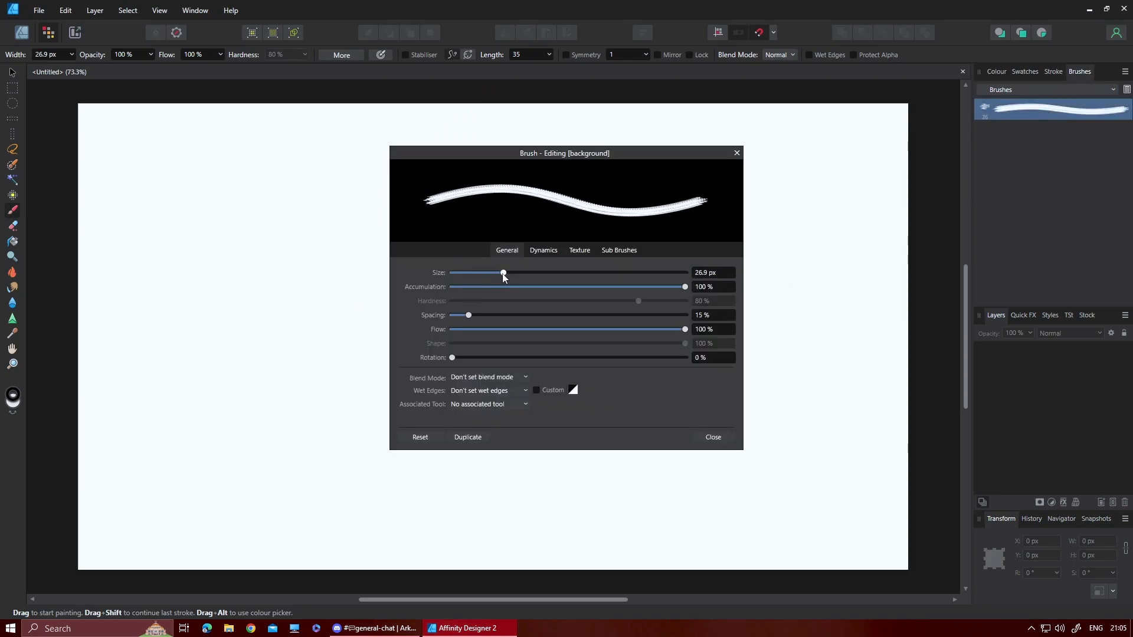
{"action": "left_click_drag", "start_coordinate": [504, 272], "coordinate": [685, 273]}
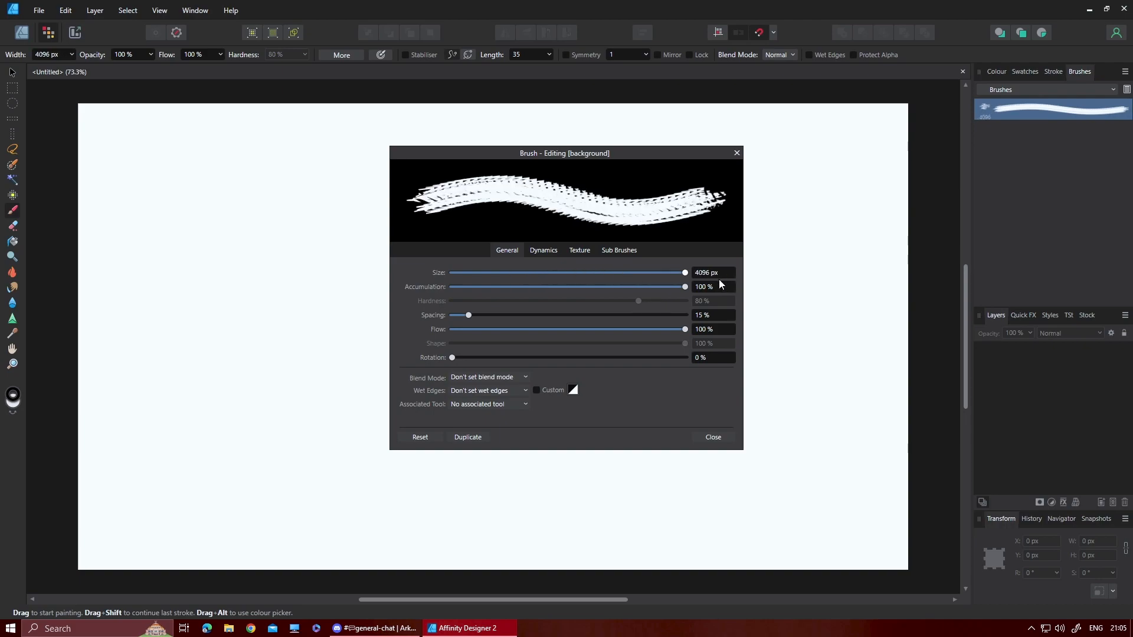
{"action": "left_click", "coordinate": [543, 250]}
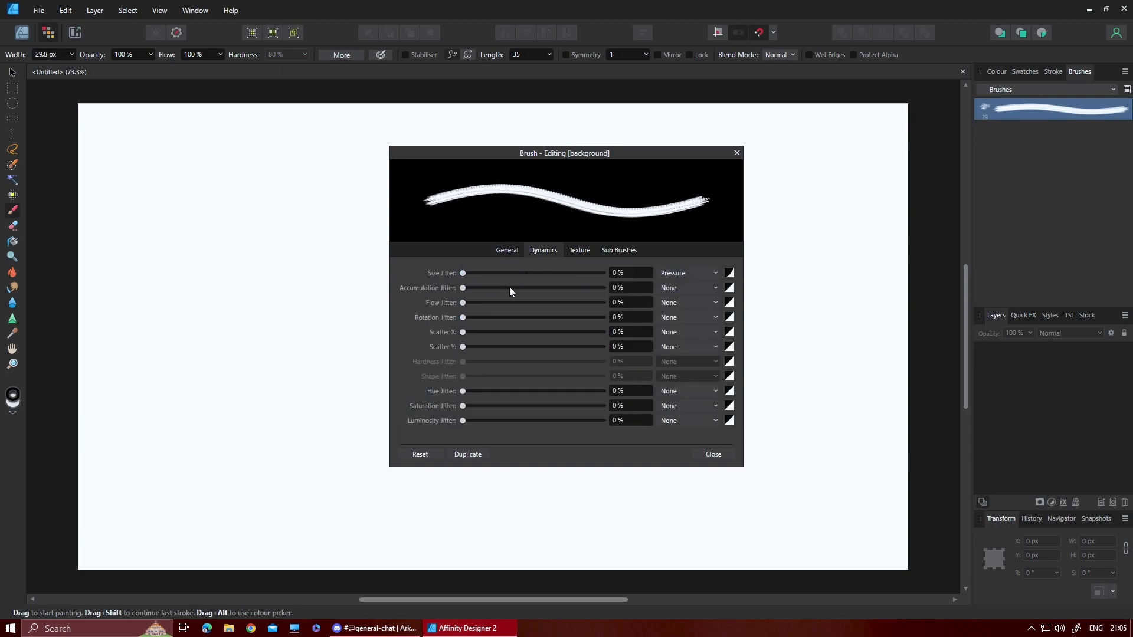
{"action": "left_click_drag", "start_coordinate": [462, 272], "coordinate": [602, 273]}
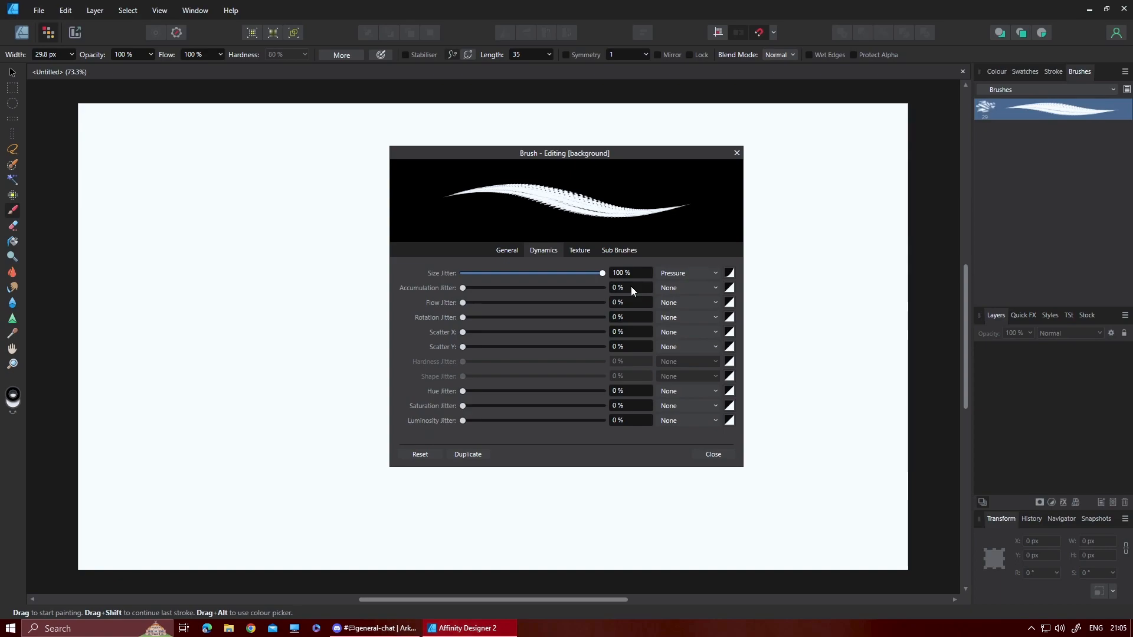
{"action": "left_click", "coordinate": [713, 453]}
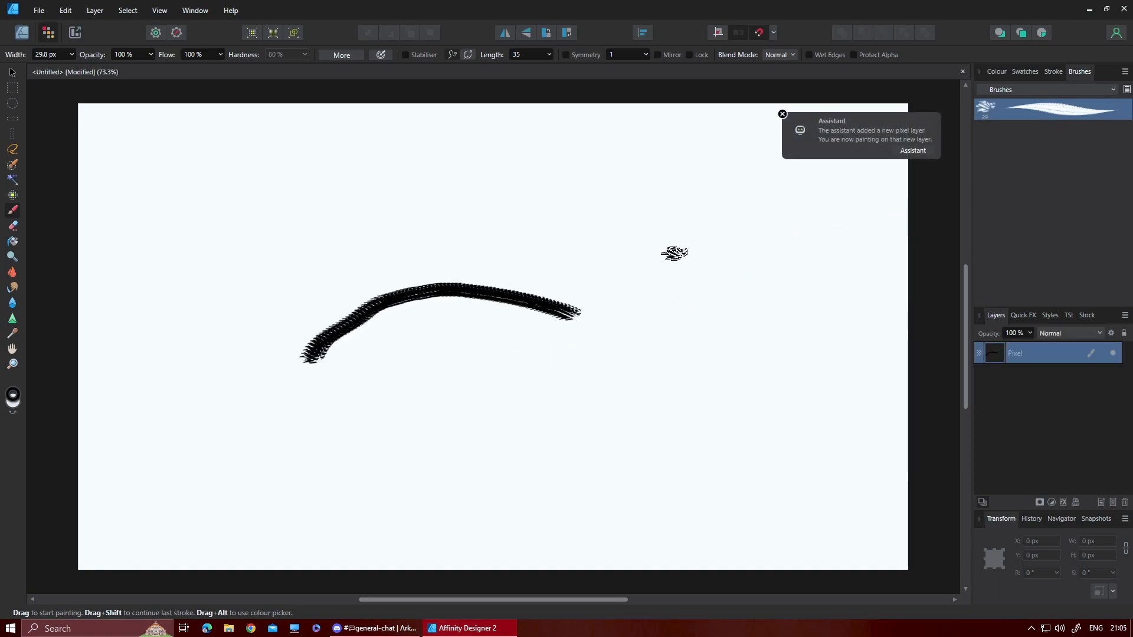
Draw a long looping test stroke with the scribble brush and dismiss the pixel layer notification.
{"action": "left_click_drag", "start_coordinate": [460, 187], "coordinate": [514, 186]}
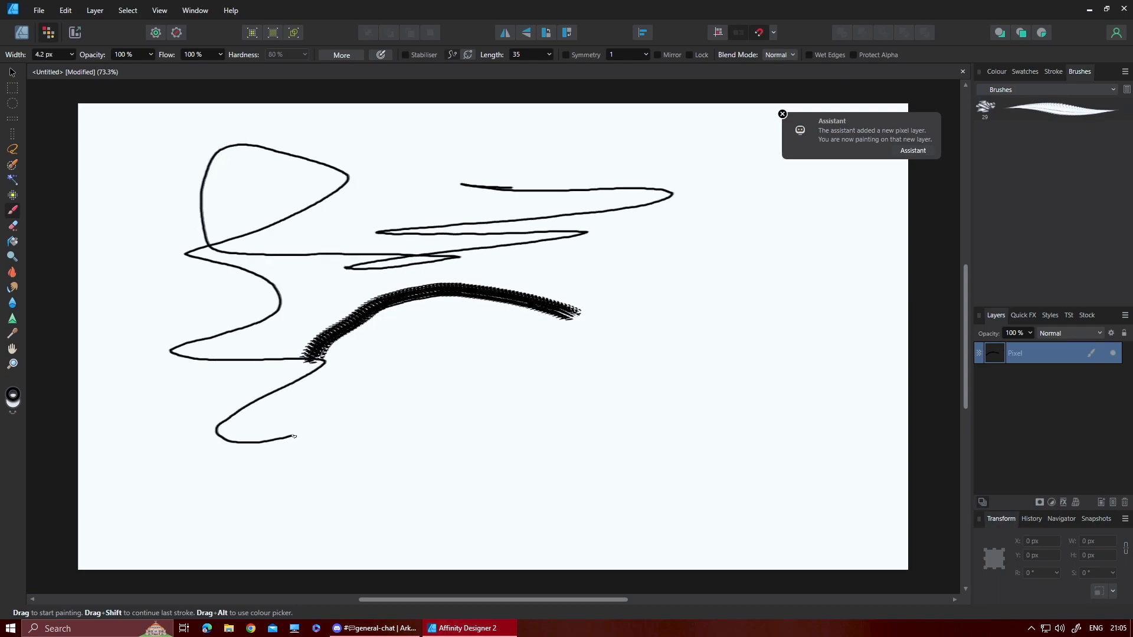
{"action": "left_click", "coordinate": [781, 115]}
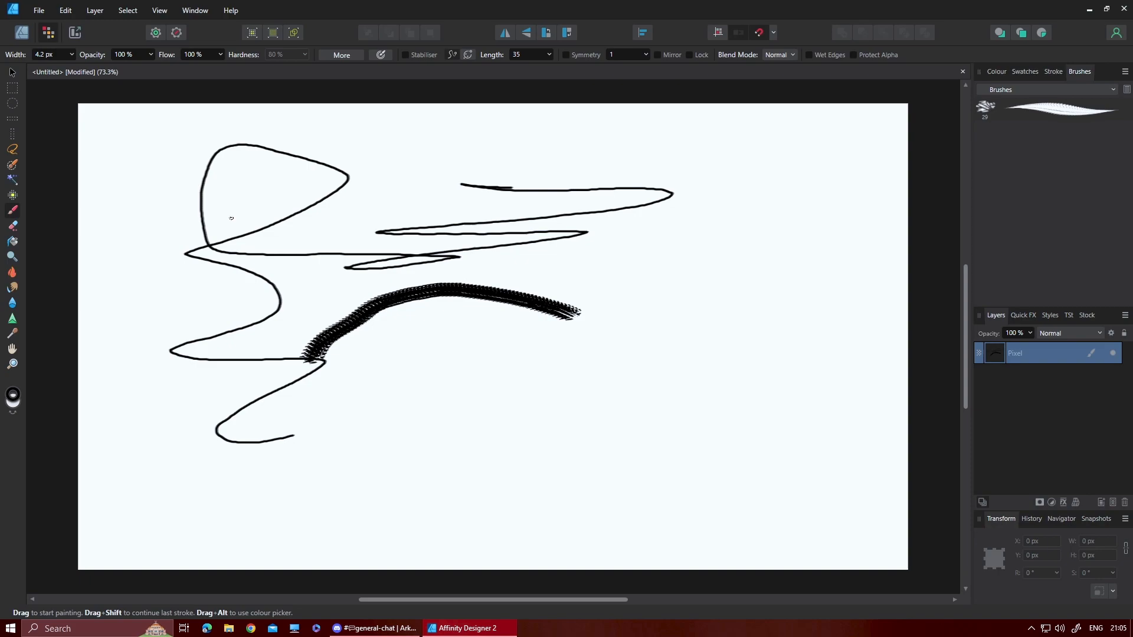